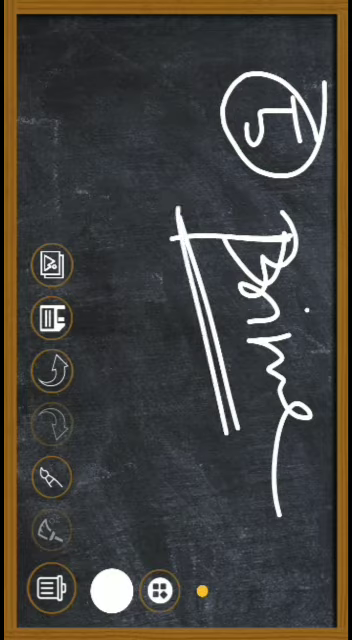
Handwrite 6(1)+1=7 in chalk and circle the resulting prime 7.
left_click_drag(136, 96, 110, 184)
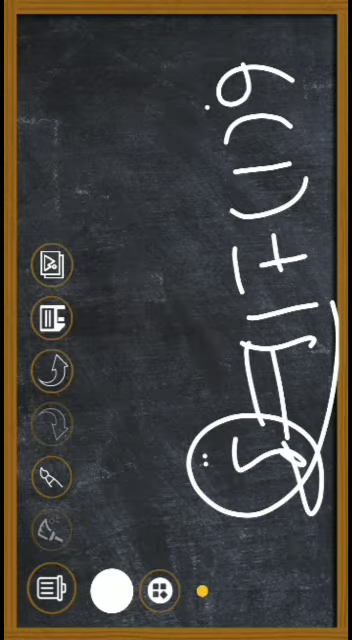
Wipe the board clean so 6(2)±1 can be written and boxed.
left_click(48, 368)
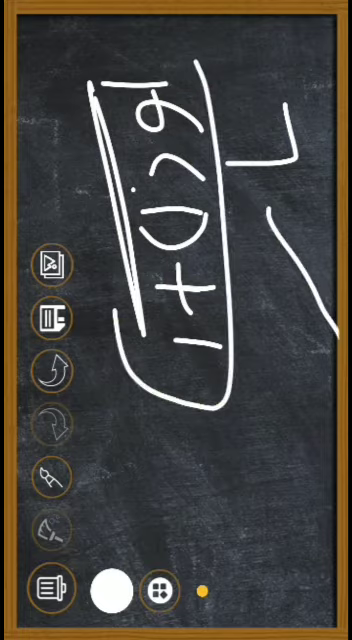
Wipe the board clean before working through 6(3)±1.
left_click(52, 370)
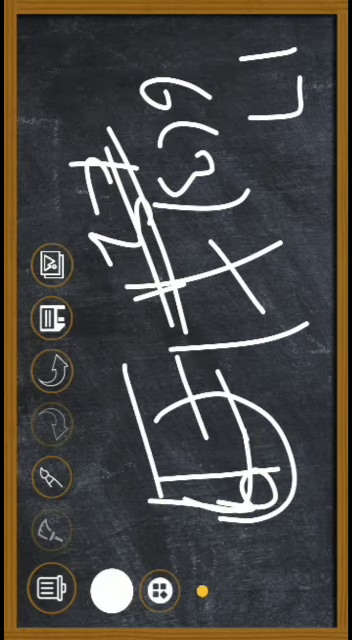
Wipe the board, write the general form 6K±1 large, and box it.
left_click(52, 372)
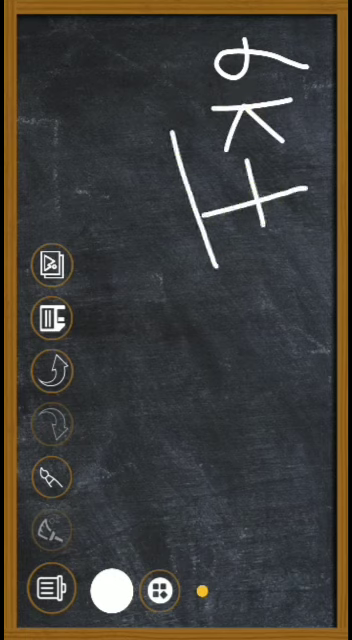
left_click_drag(290, 24, 318, 310)
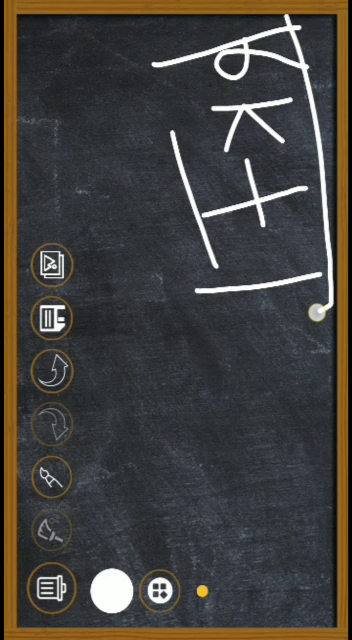